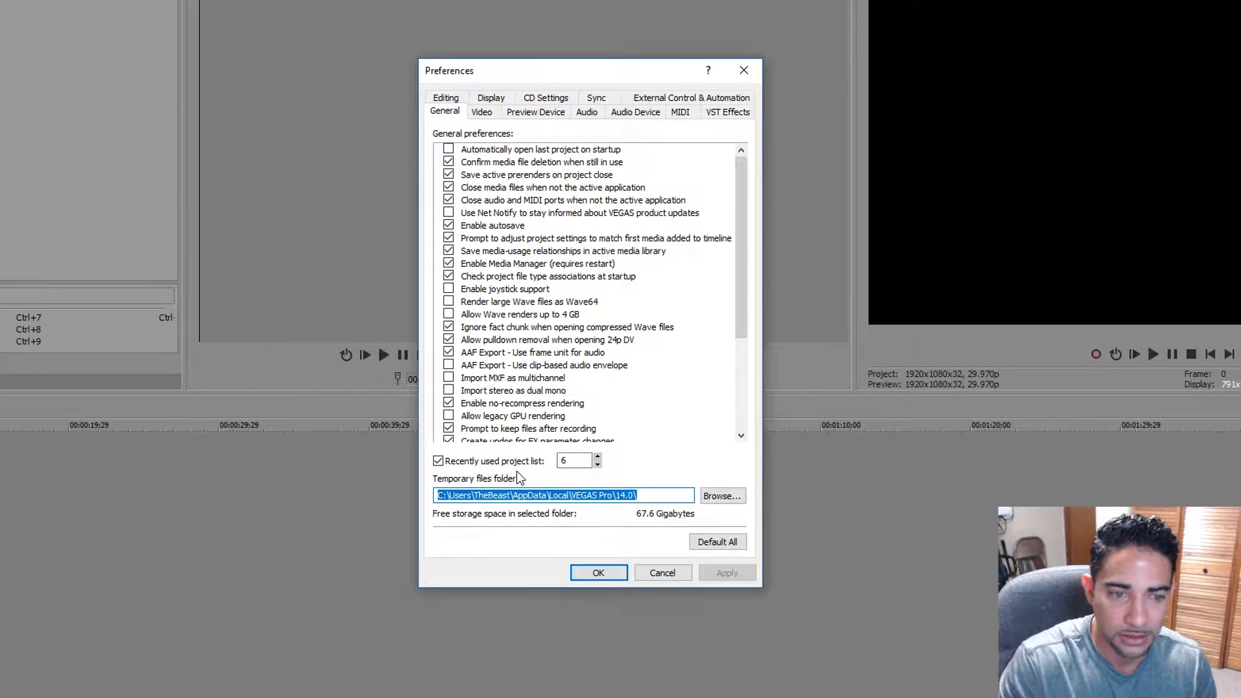
Step: Cancel the VEGAS Preferences dialog and bring up File Explorer at Local Disk (C:)
{"action": "left_click", "coordinate": [662, 573]}
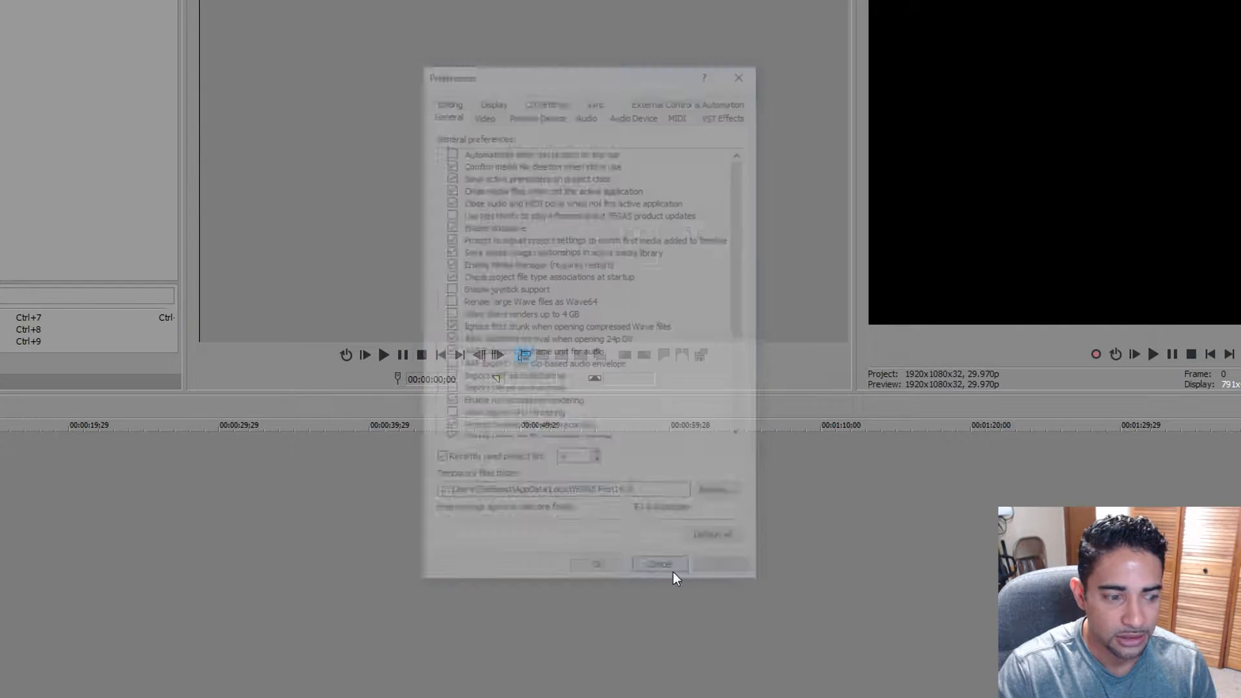
{"action": "left_click", "coordinate": [659, 564]}
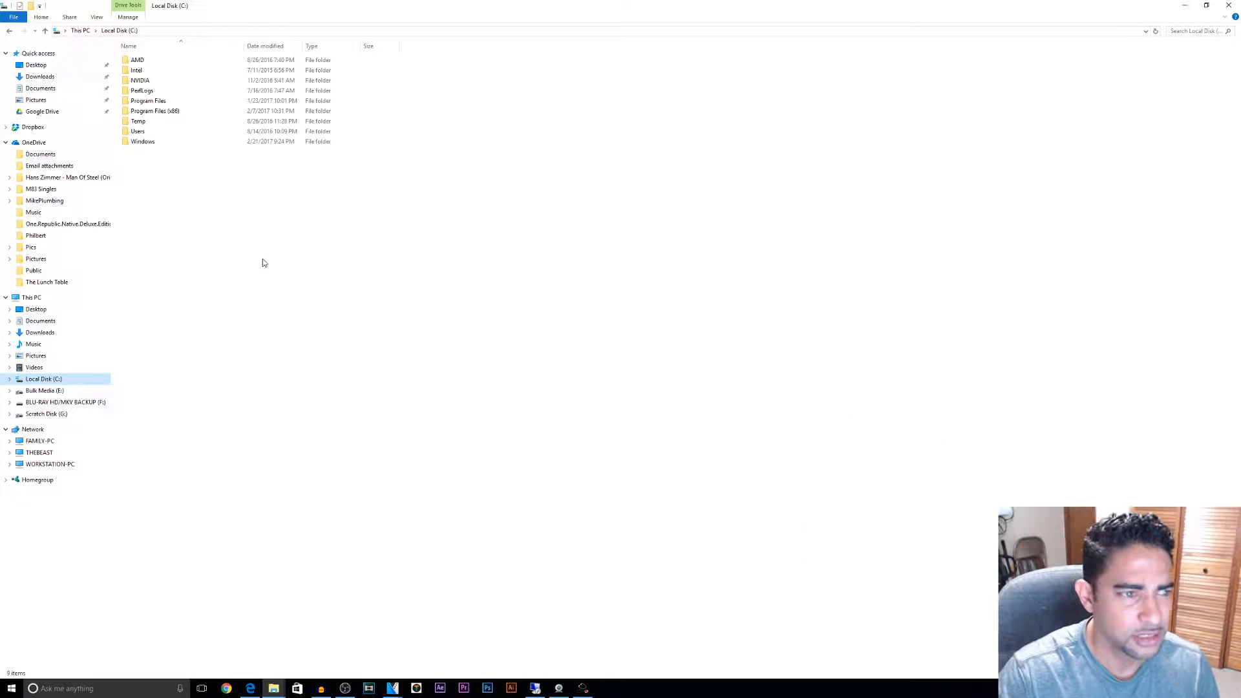
Step: In Folder Options' View settings, enable 'Show hidden files, folders, and drives' and apply it
{"action": "left_click", "coordinate": [13, 17]}
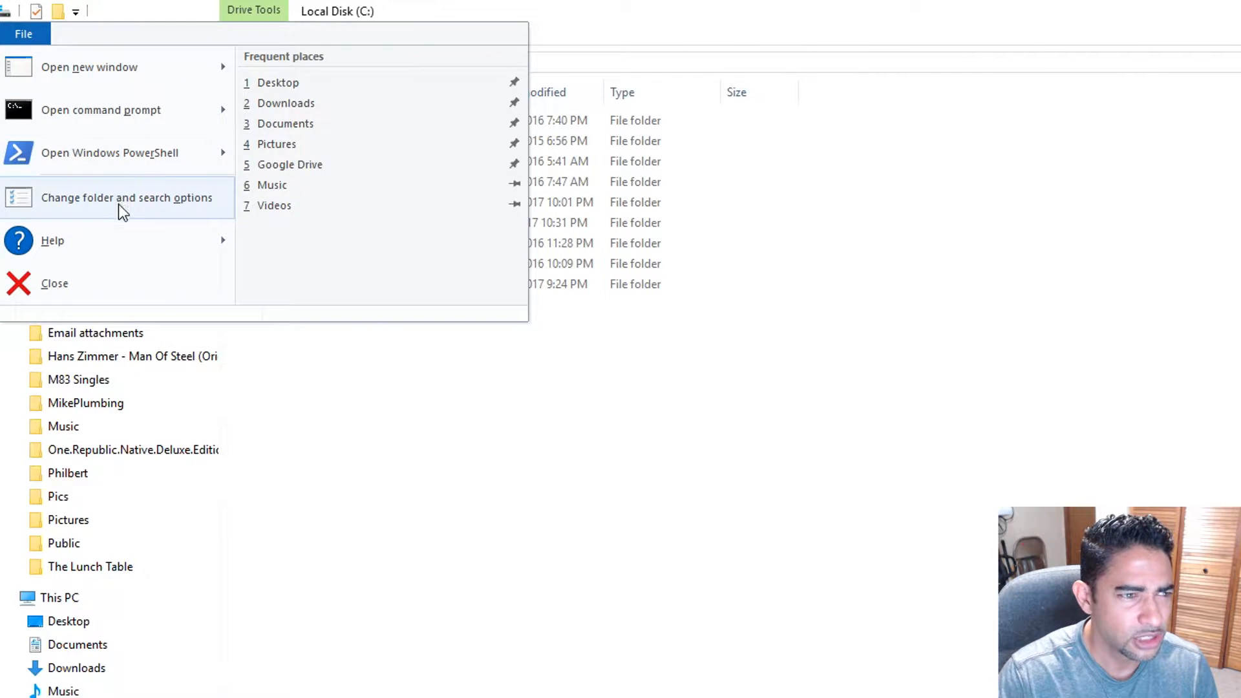
{"action": "left_click", "coordinate": [126, 196]}
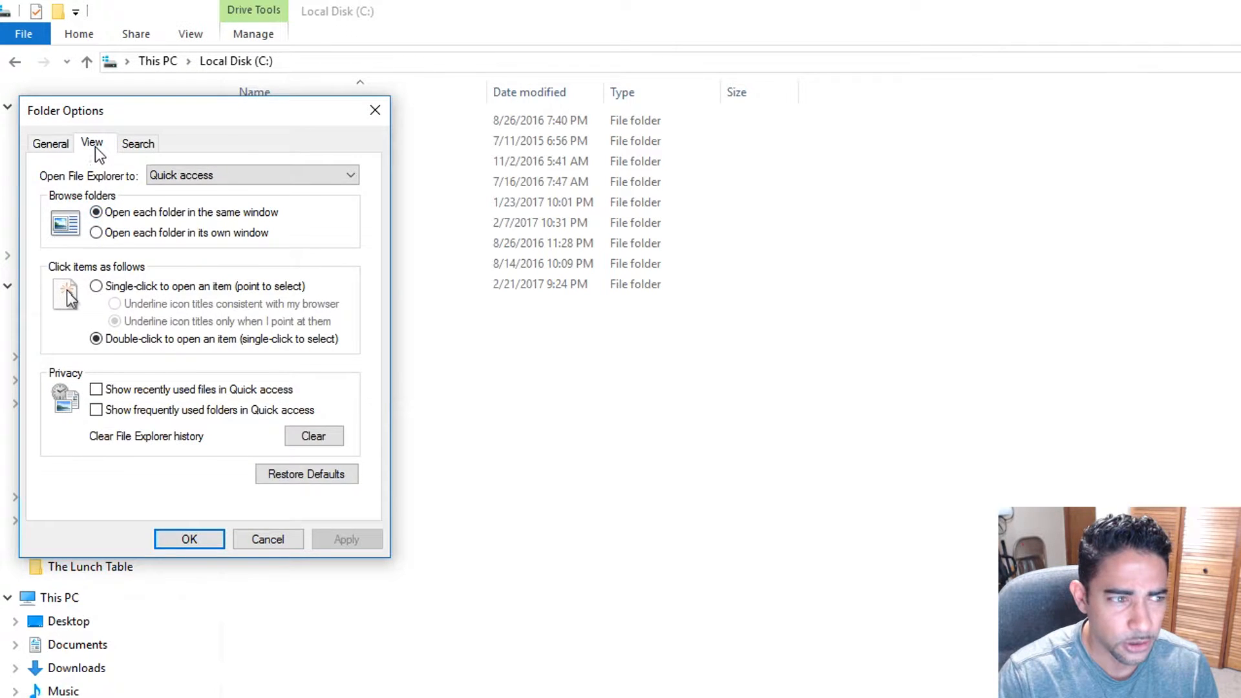
{"action": "left_click", "coordinate": [91, 144]}
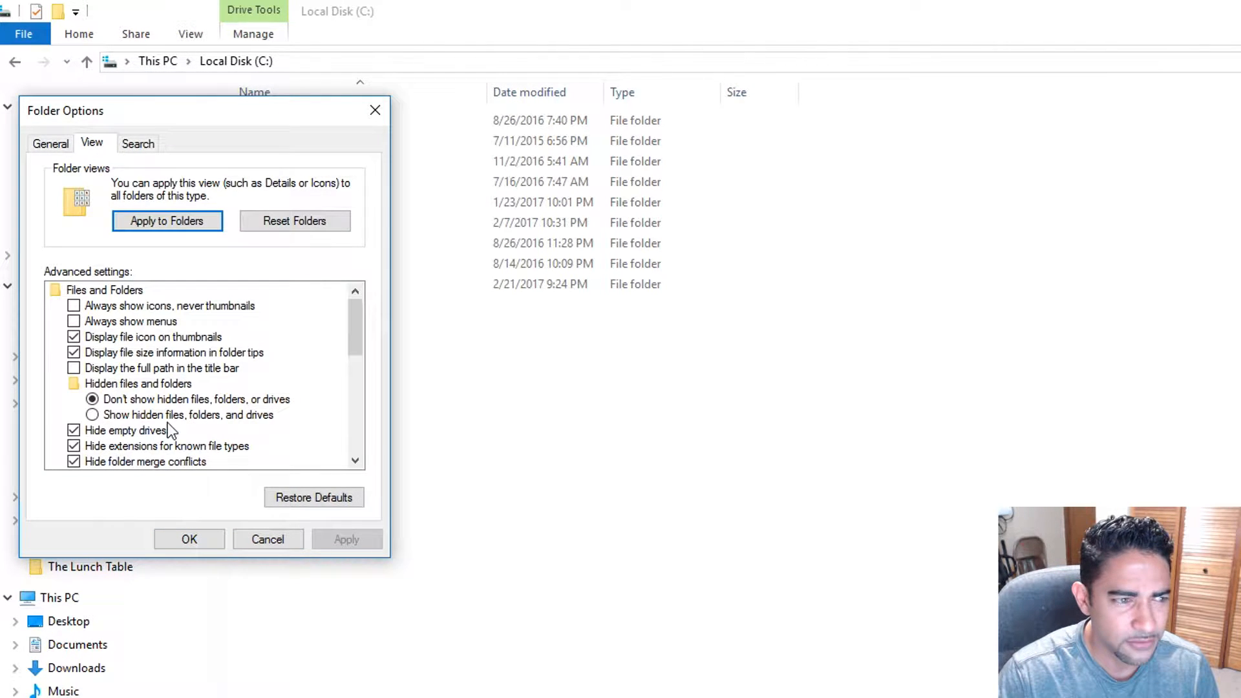
{"action": "left_click", "coordinate": [92, 415]}
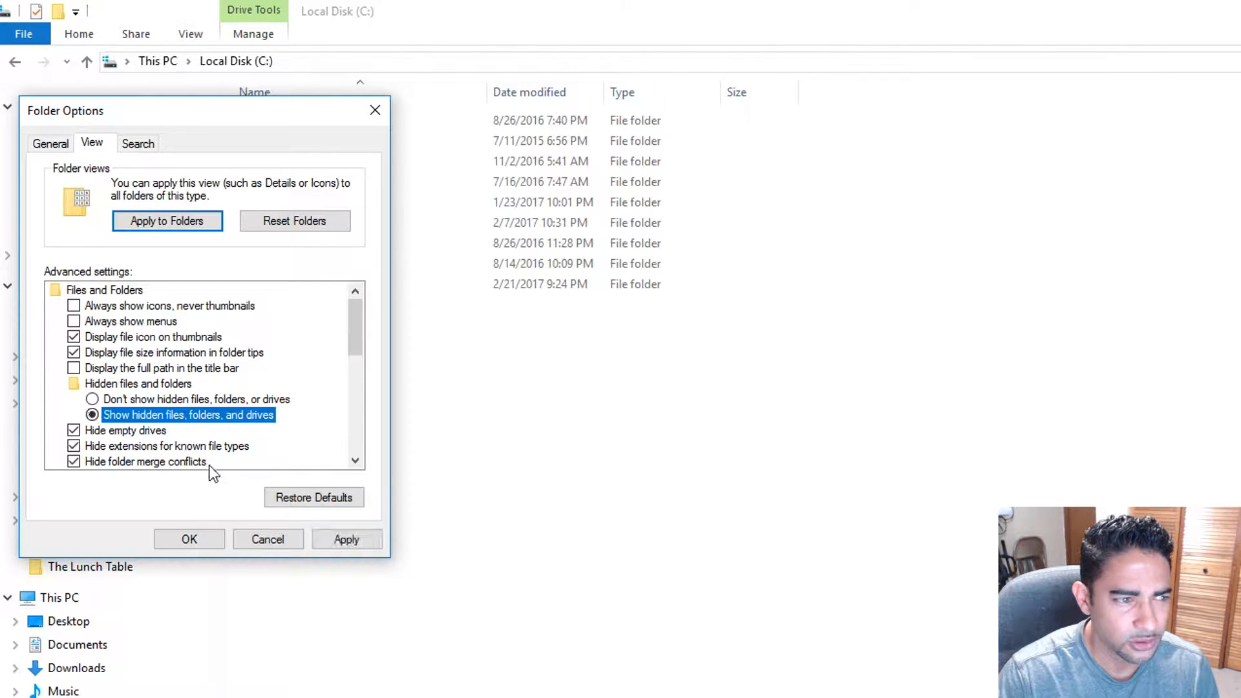
{"action": "left_click", "coordinate": [189, 539]}
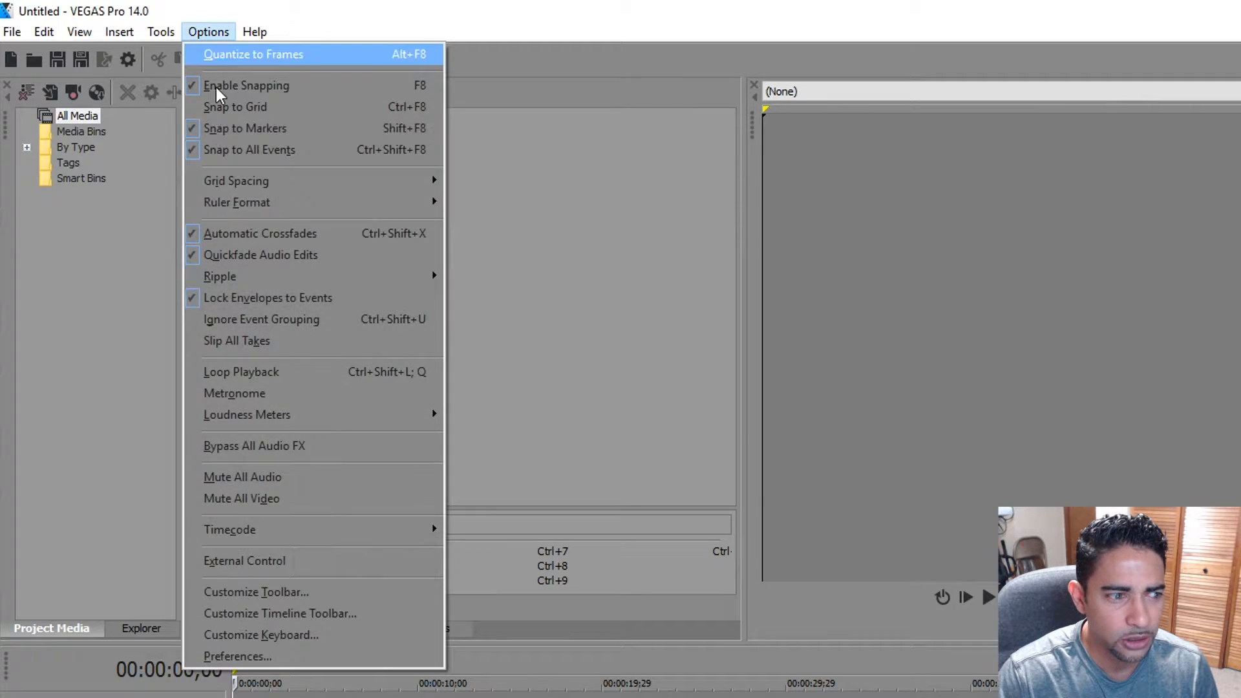
Step: Return from VEGAS to the C: drive listing, now showing ProgramData and OneDriveTemp
{"action": "left_click", "coordinate": [237, 655]}
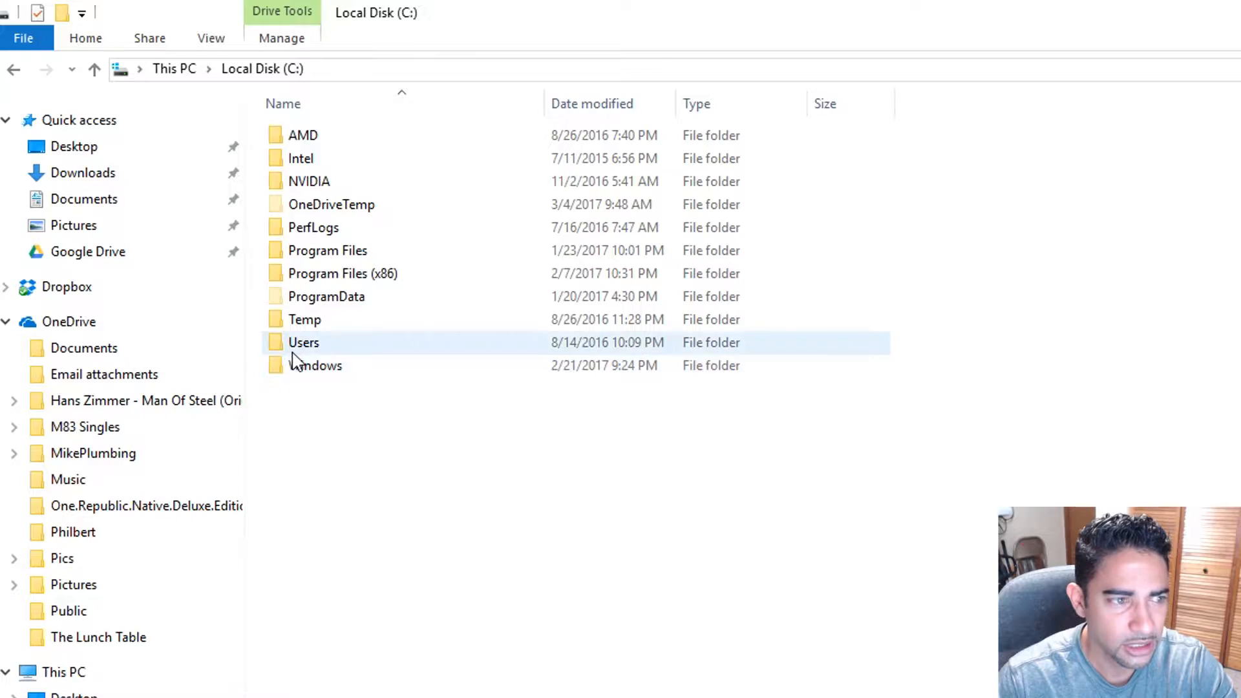
Step: Browse into Users and the TheBeast profile folder and select the faded AppData folder
{"action": "double_click", "coordinate": [304, 341]}
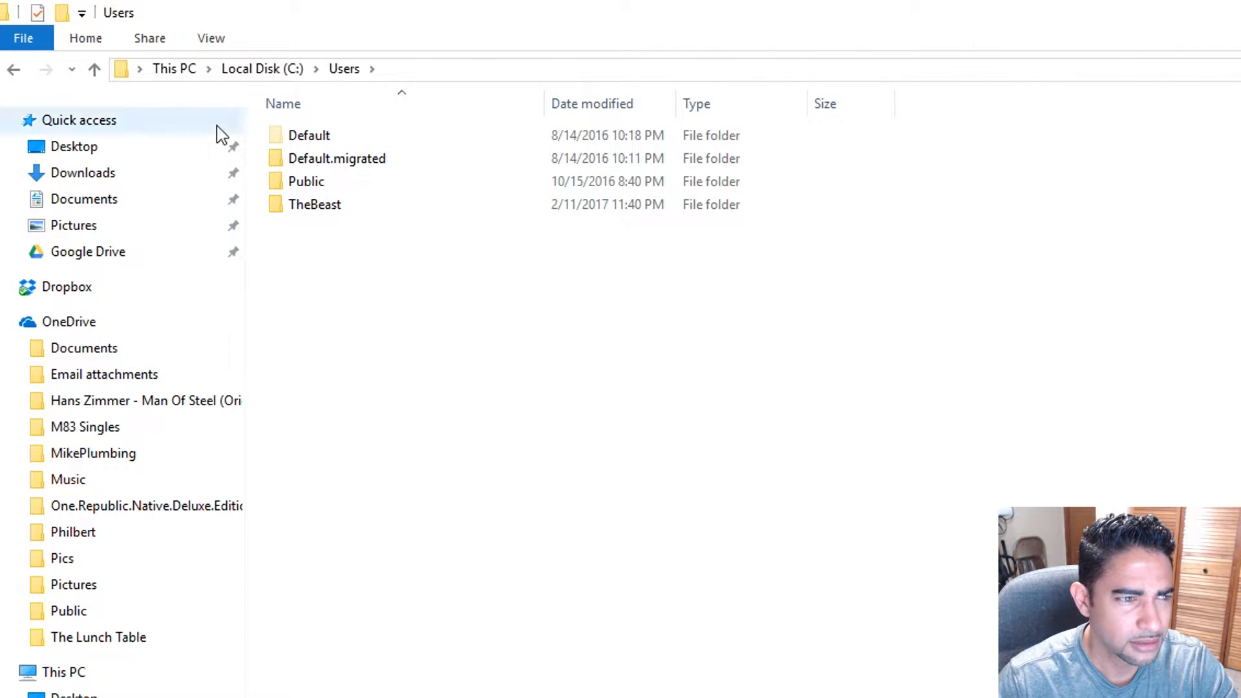
{"action": "double_click", "coordinate": [314, 205]}
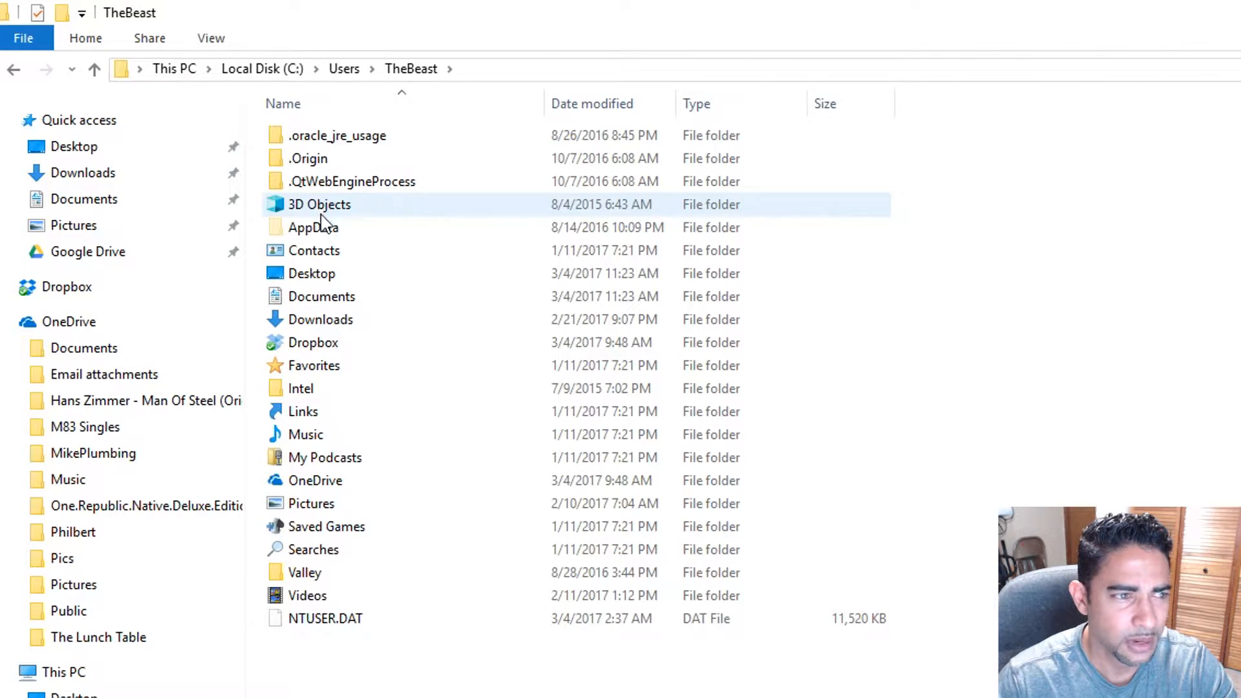
{"action": "left_click", "coordinate": [313, 249]}
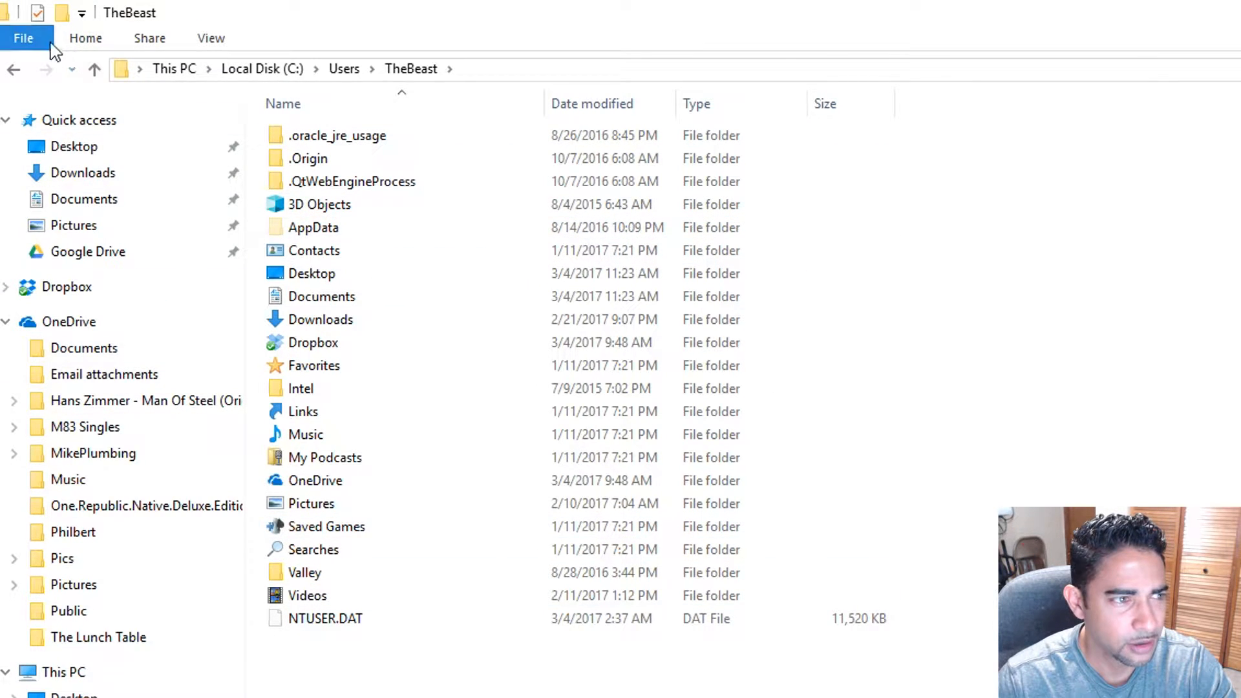
{"action": "left_click", "coordinate": [22, 38]}
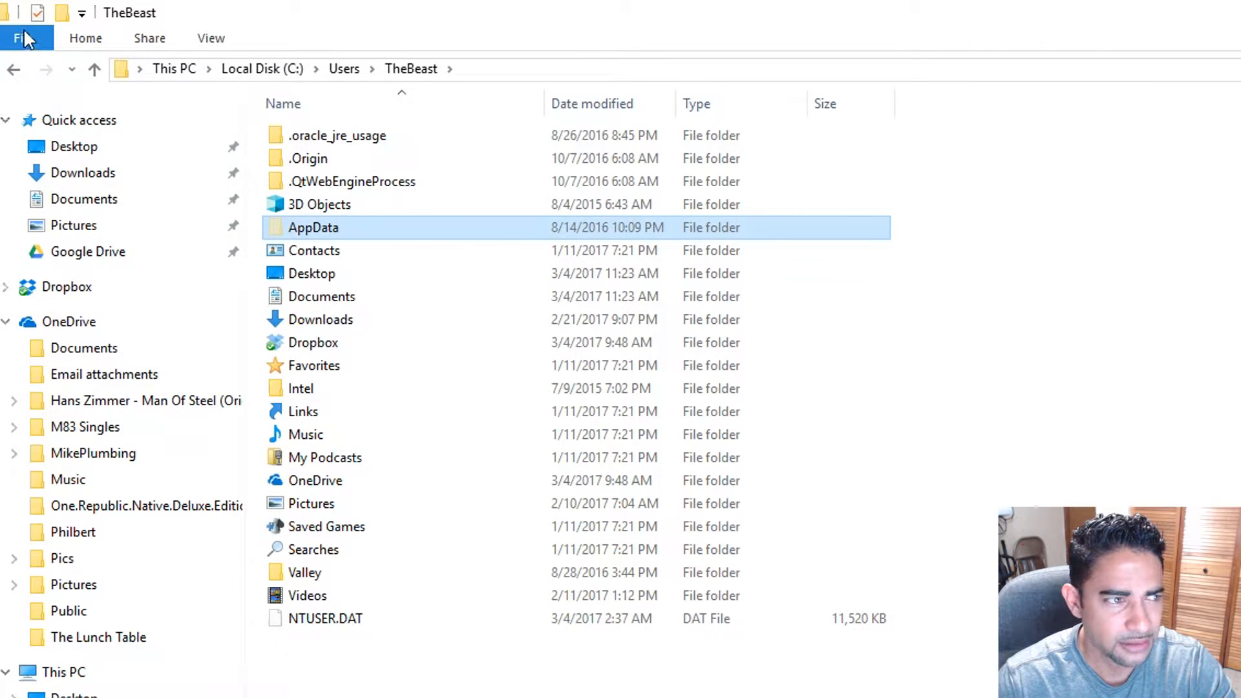
Step: Set Folder Options to 'Don't show hidden files' so AppData vanishes, then bring the View settings back up
{"action": "left_click", "coordinate": [22, 37]}
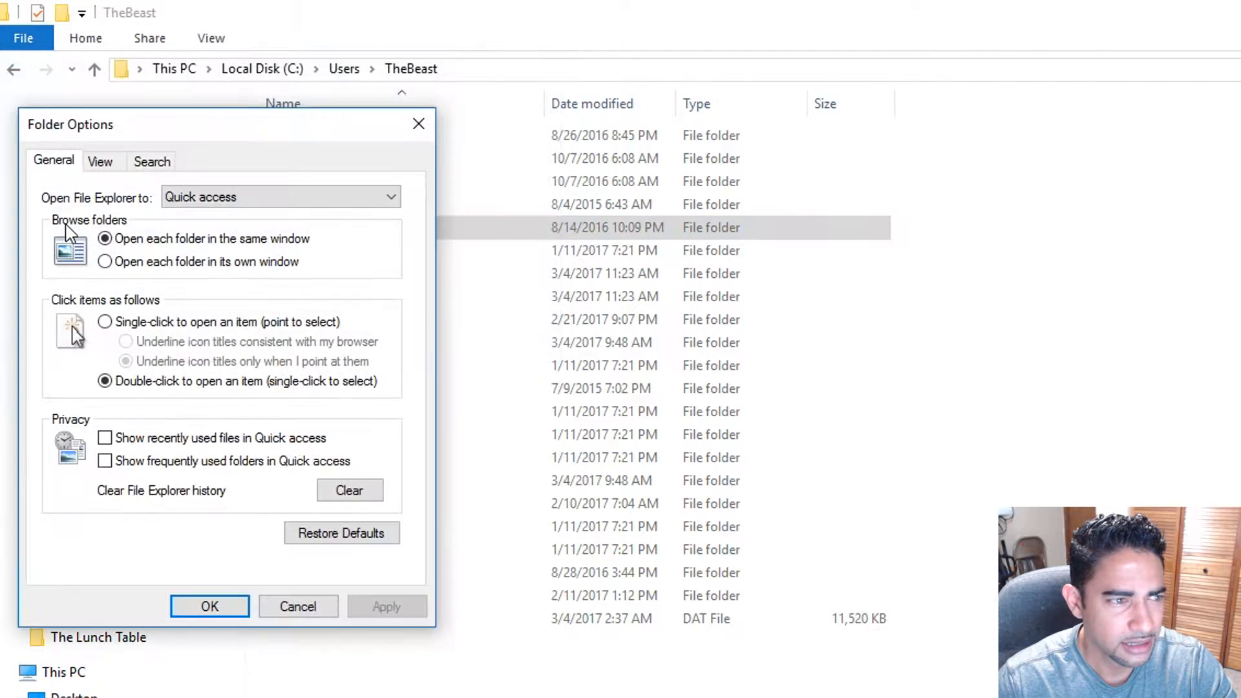
{"action": "left_click", "coordinate": [100, 162]}
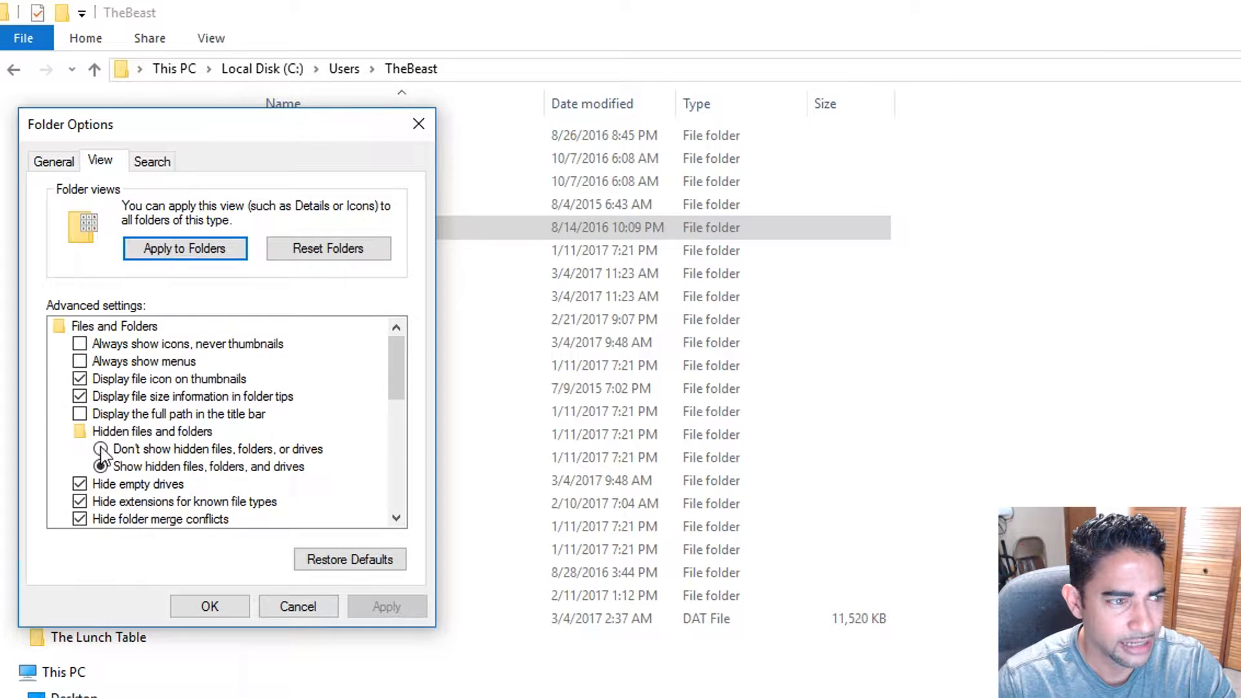
{"action": "left_click", "coordinate": [209, 606]}
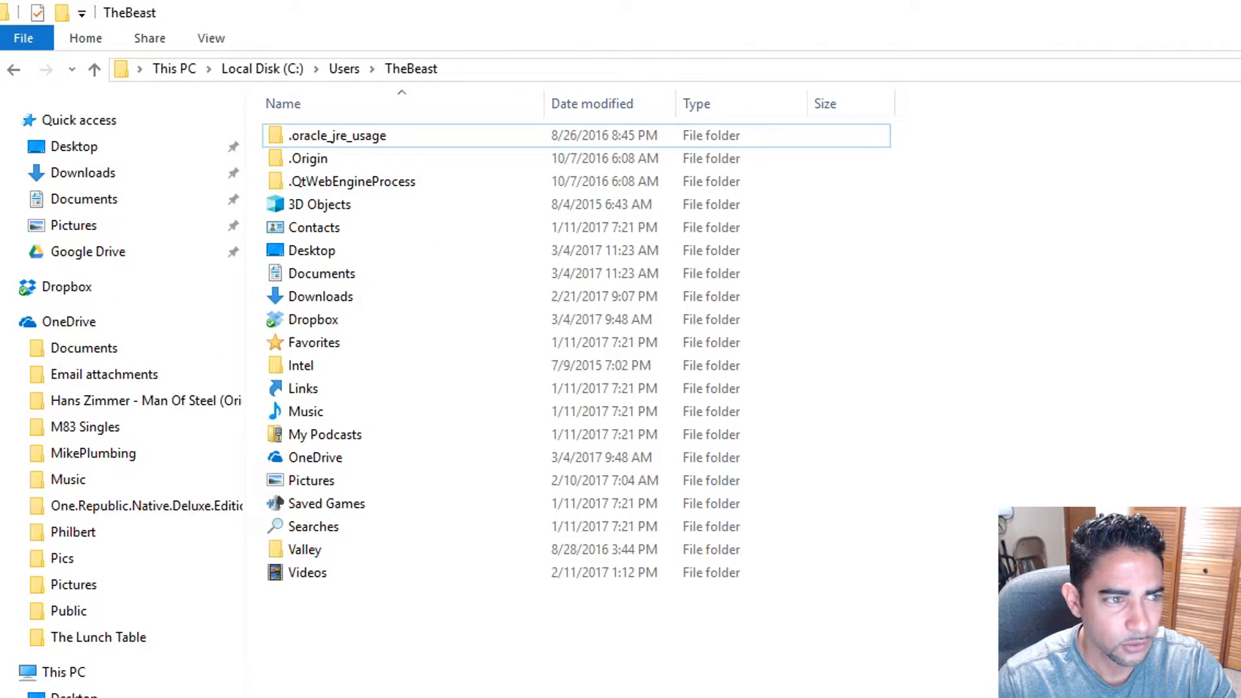
{"action": "left_click", "coordinate": [22, 38]}
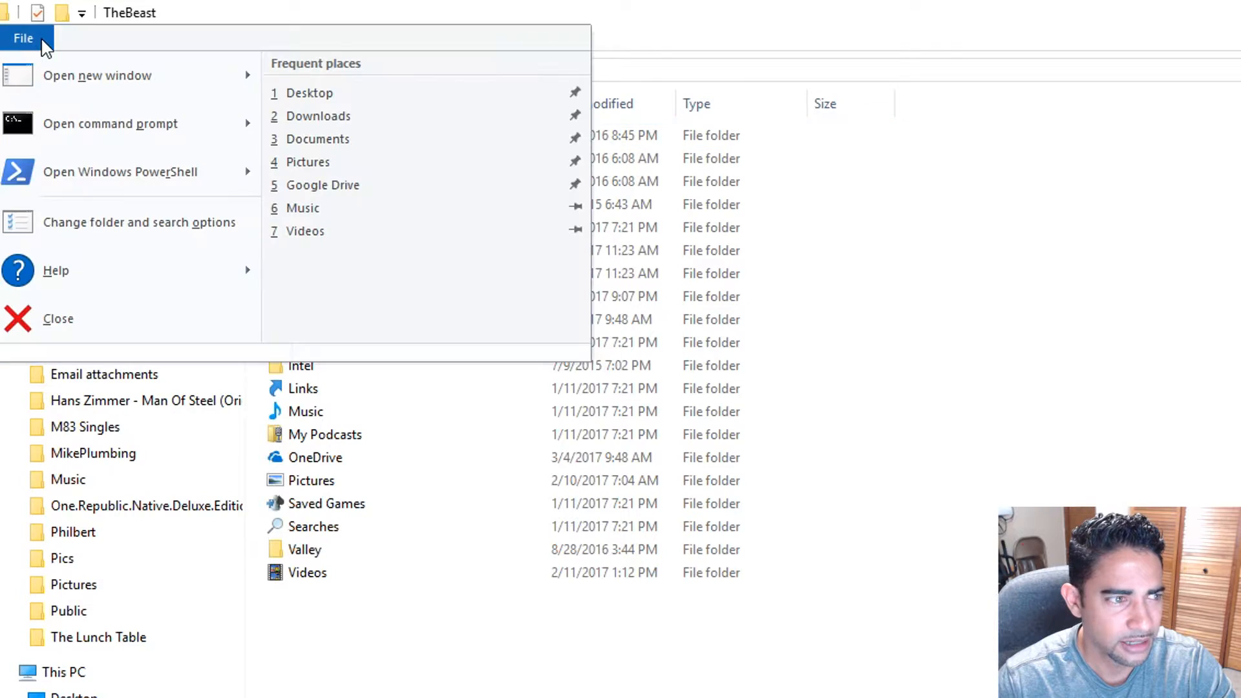
{"action": "left_click", "coordinate": [140, 223]}
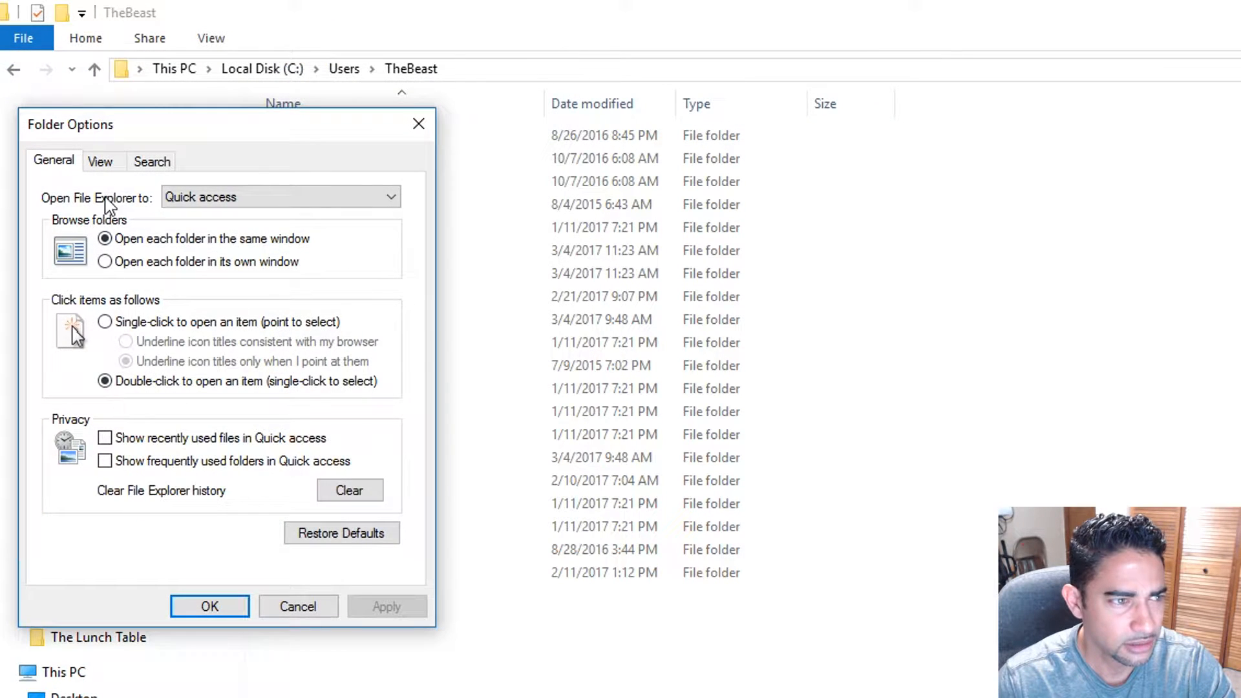
{"action": "left_click", "coordinate": [99, 161]}
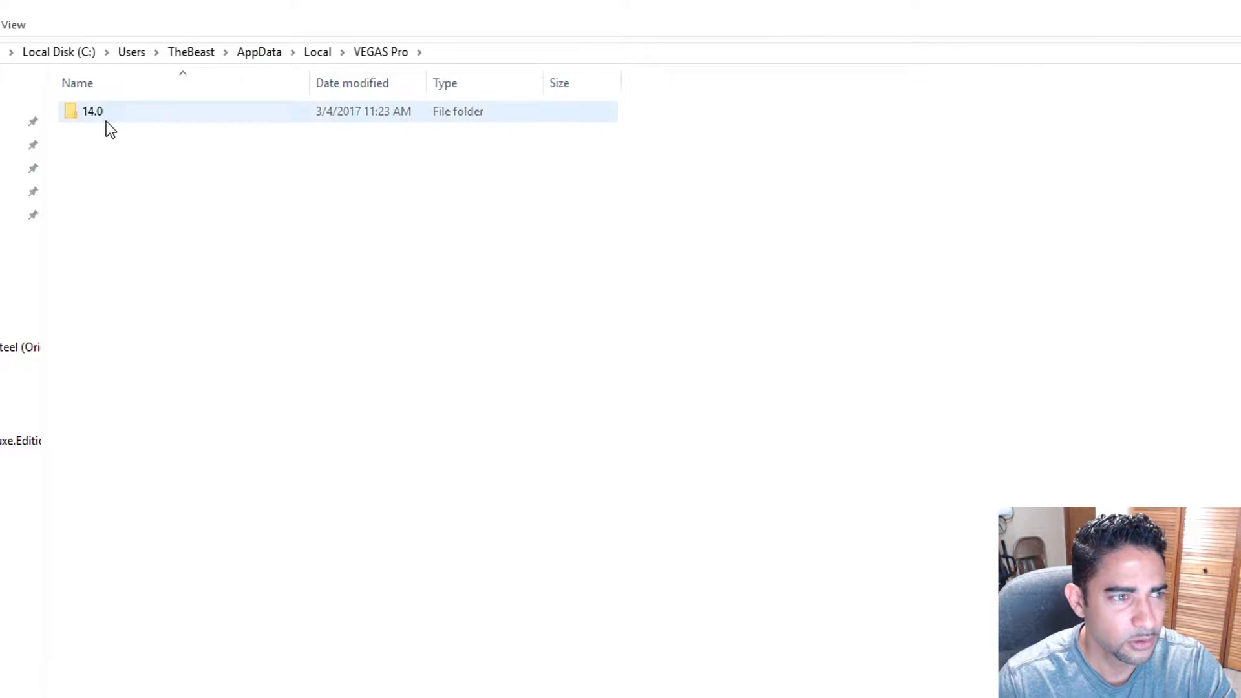
Step: Enter the VEGAS Pro 14.0 folder and select the 00001fc4.autosave project file
{"action": "double_click", "coordinate": [92, 112]}
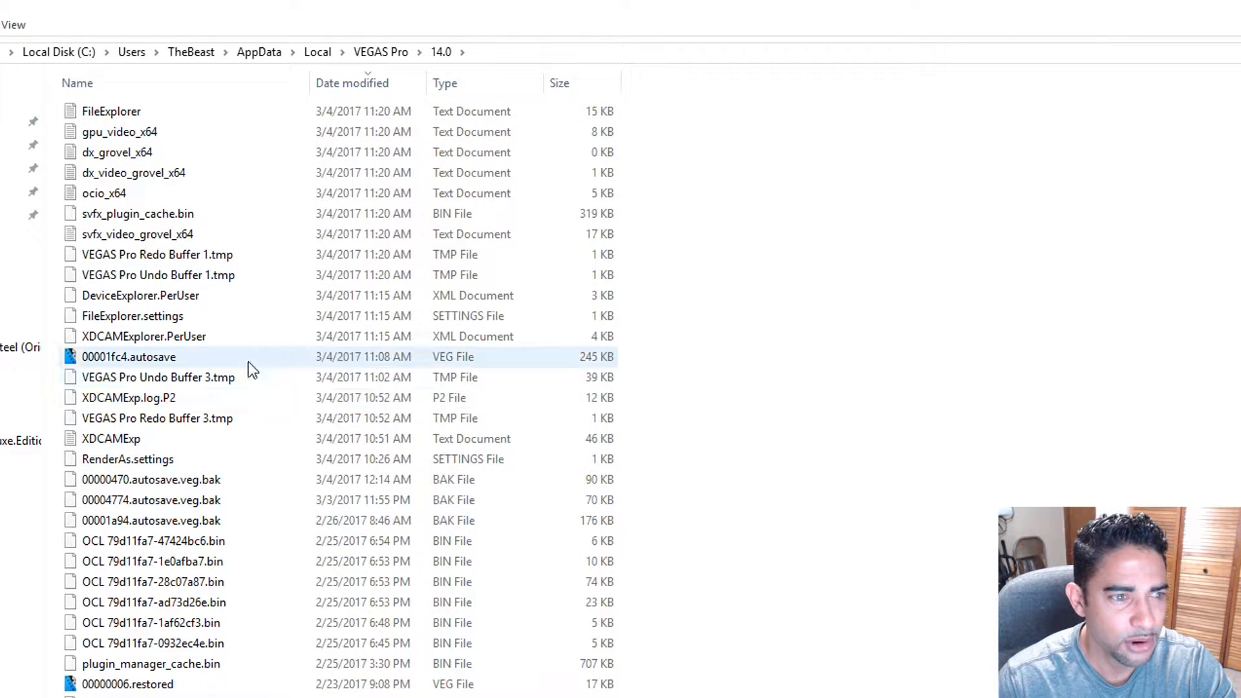
{"action": "left_click", "coordinate": [128, 356]}
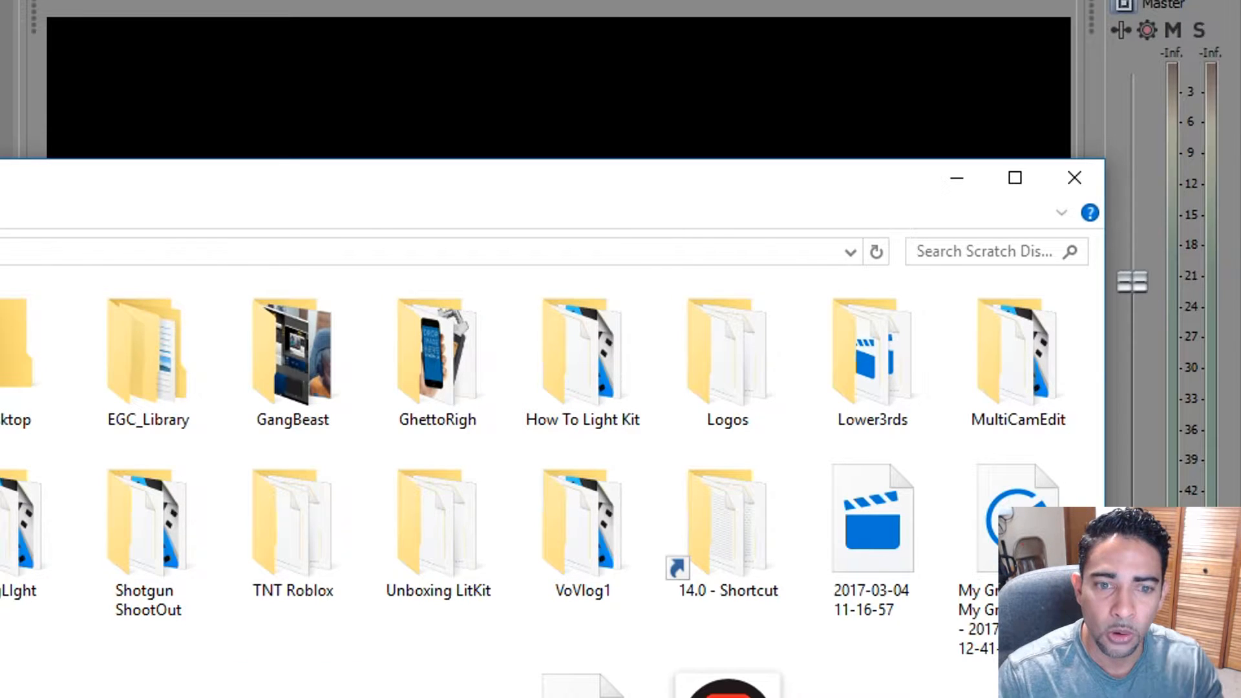
Step: Use the '14.0 - Shortcut' in the Scratch Disk folder to jump to AppData\Local\VEGAS Pro\14.0
{"action": "left_click", "coordinate": [725, 523]}
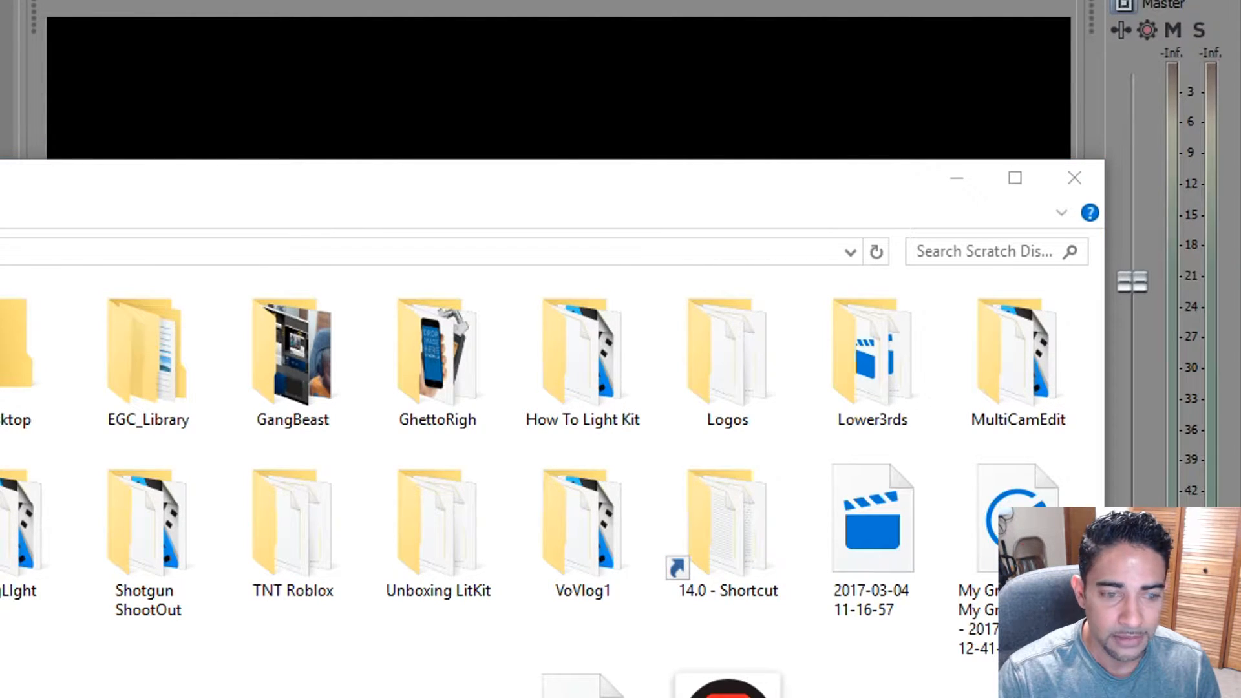
{"action": "left_click", "coordinate": [727, 523]}
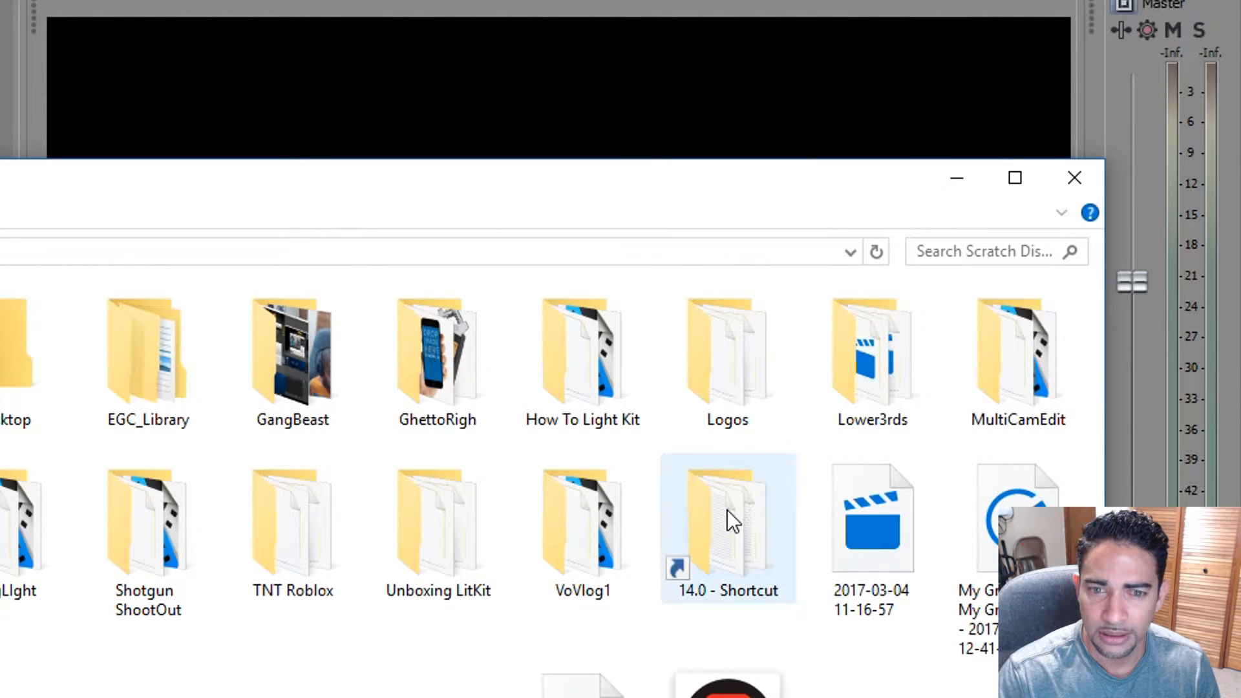
{"action": "double_click", "coordinate": [727, 519]}
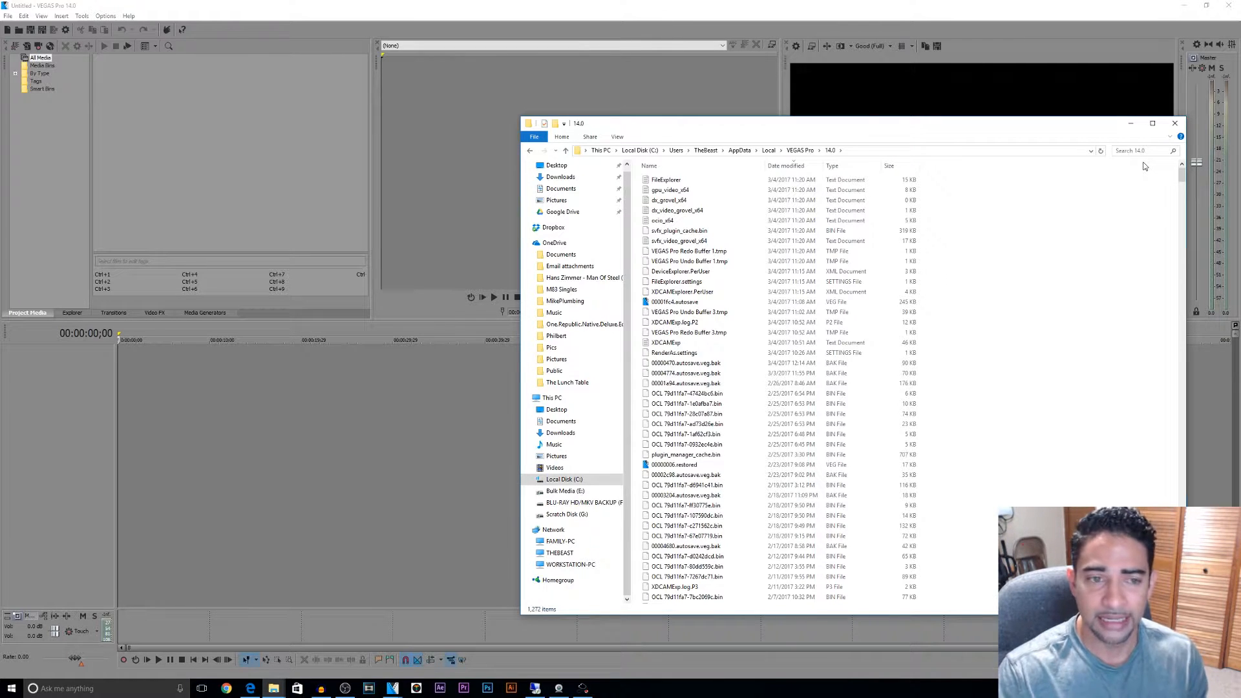
Step: Check the 00001fc4.autosave file's context actions, go up to the VEGAS Pro folder and bring up actions for 14.0
{"action": "left_click", "coordinate": [675, 302]}
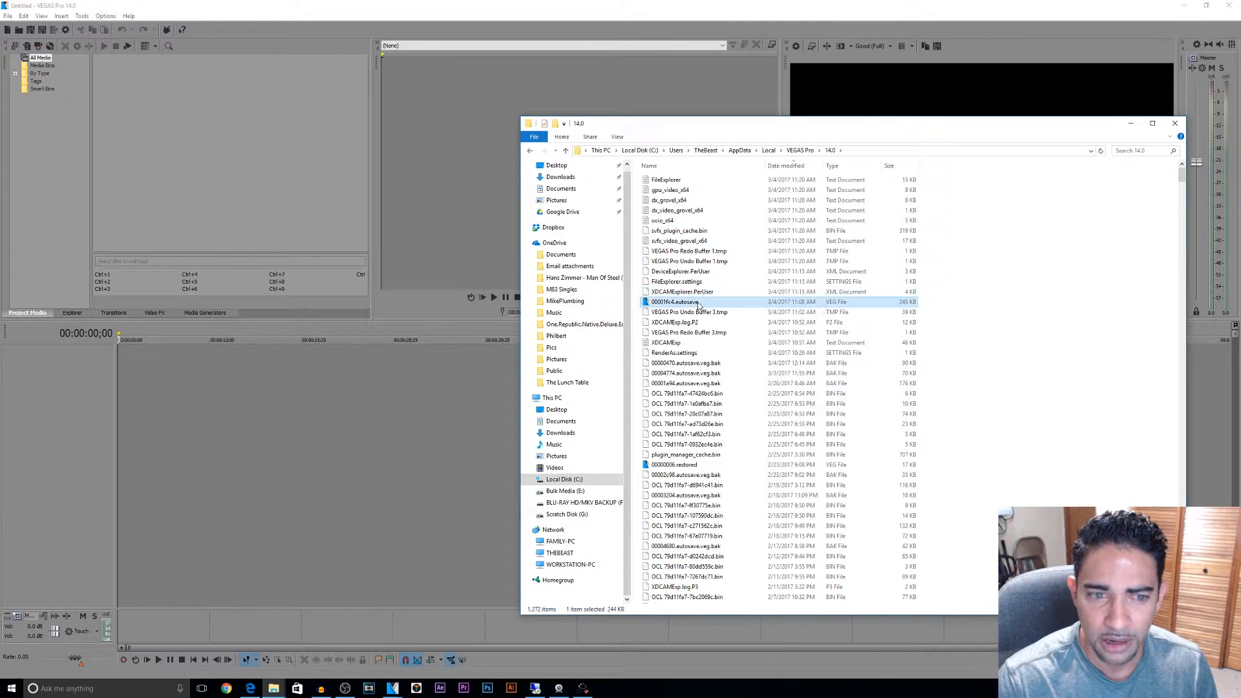
{"action": "right_click", "coordinate": [836, 150]}
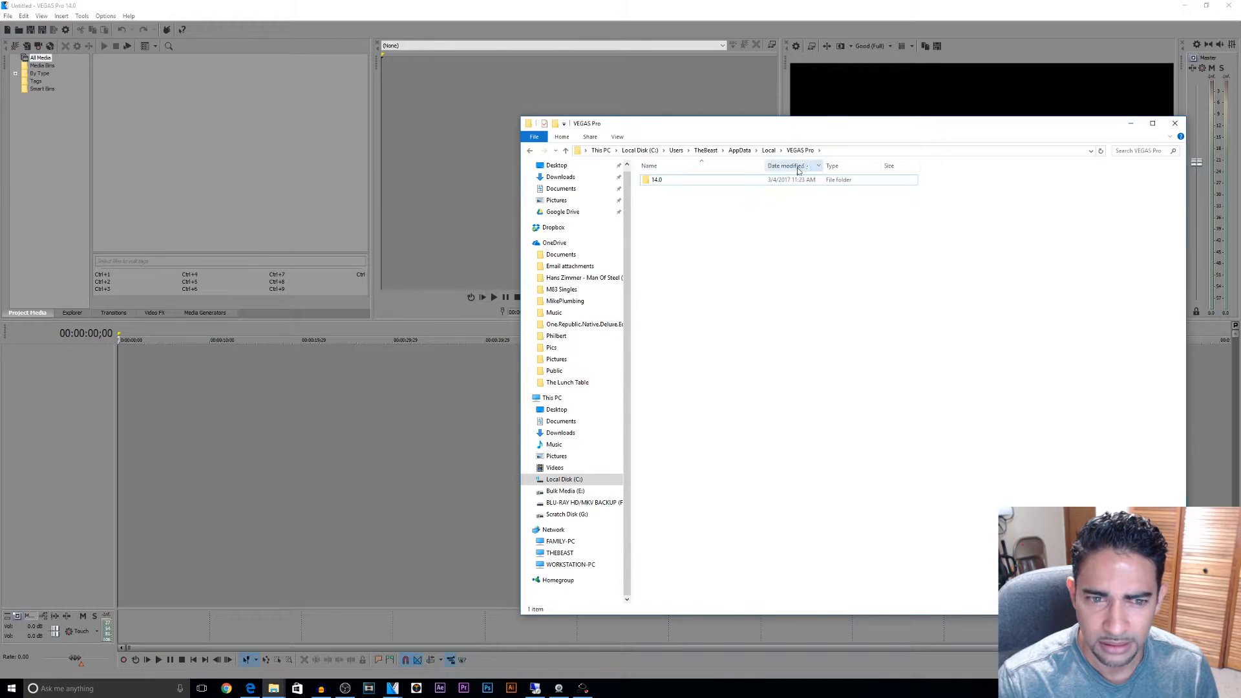
{"action": "double_click", "coordinate": [657, 180]}
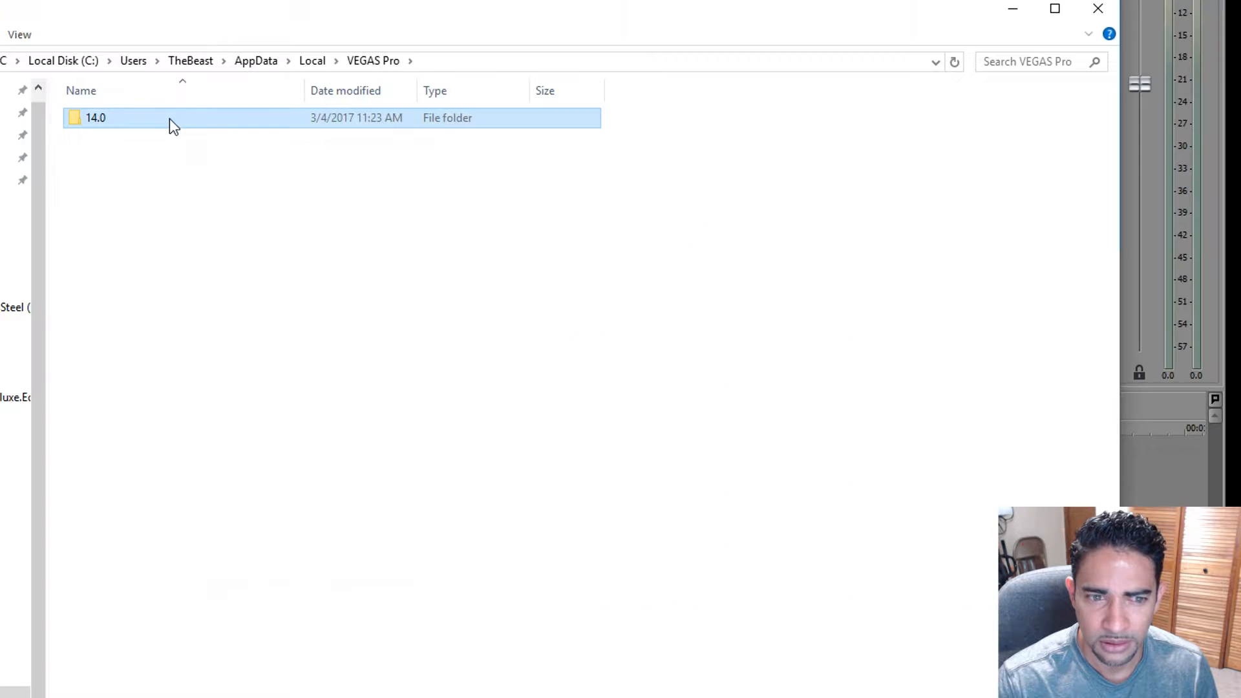
{"action": "right_click", "coordinate": [95, 117]}
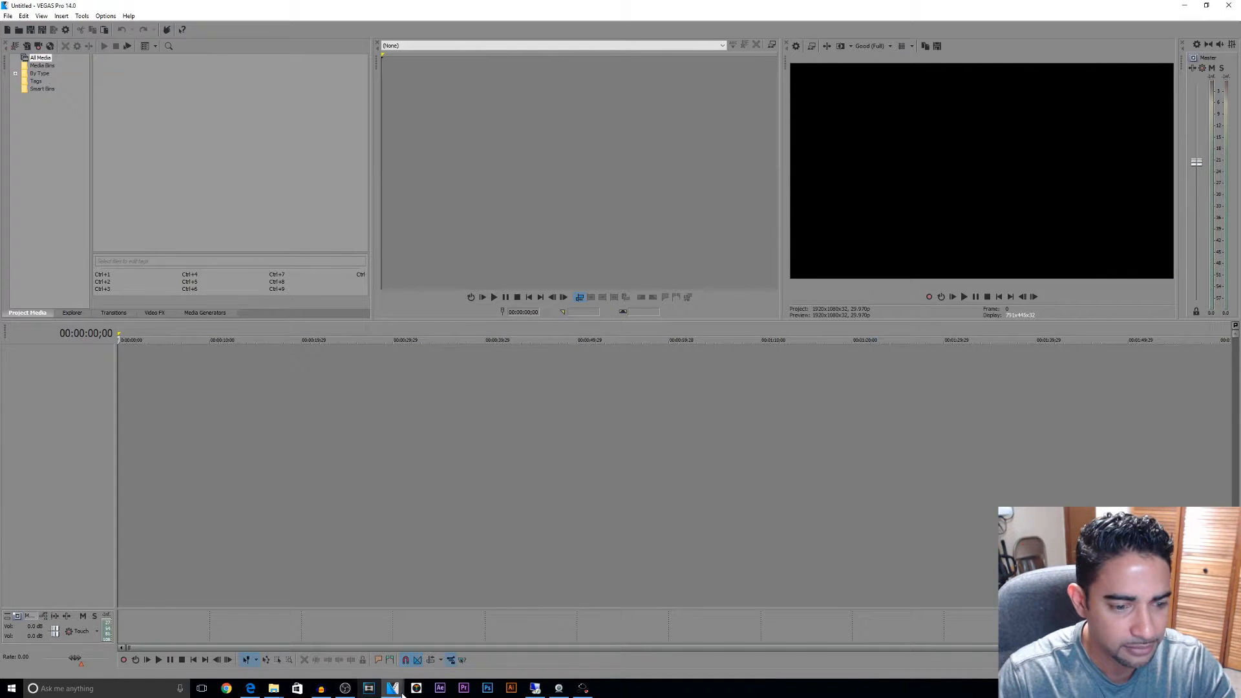
Step: On Windows 7, open Local Disk (C:) and set Organize > Folder Options to show hidden files, folders, and drives
{"action": "left_click", "coordinate": [415, 688]}
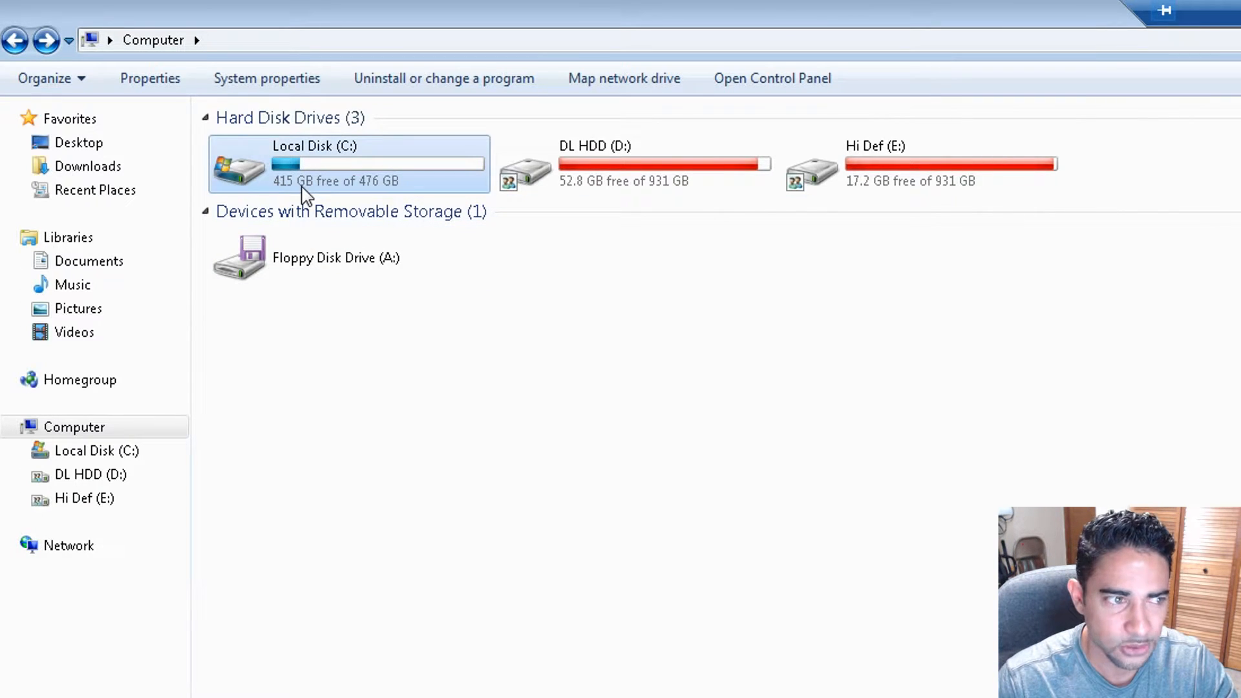
{"action": "double_click", "coordinate": [346, 164]}
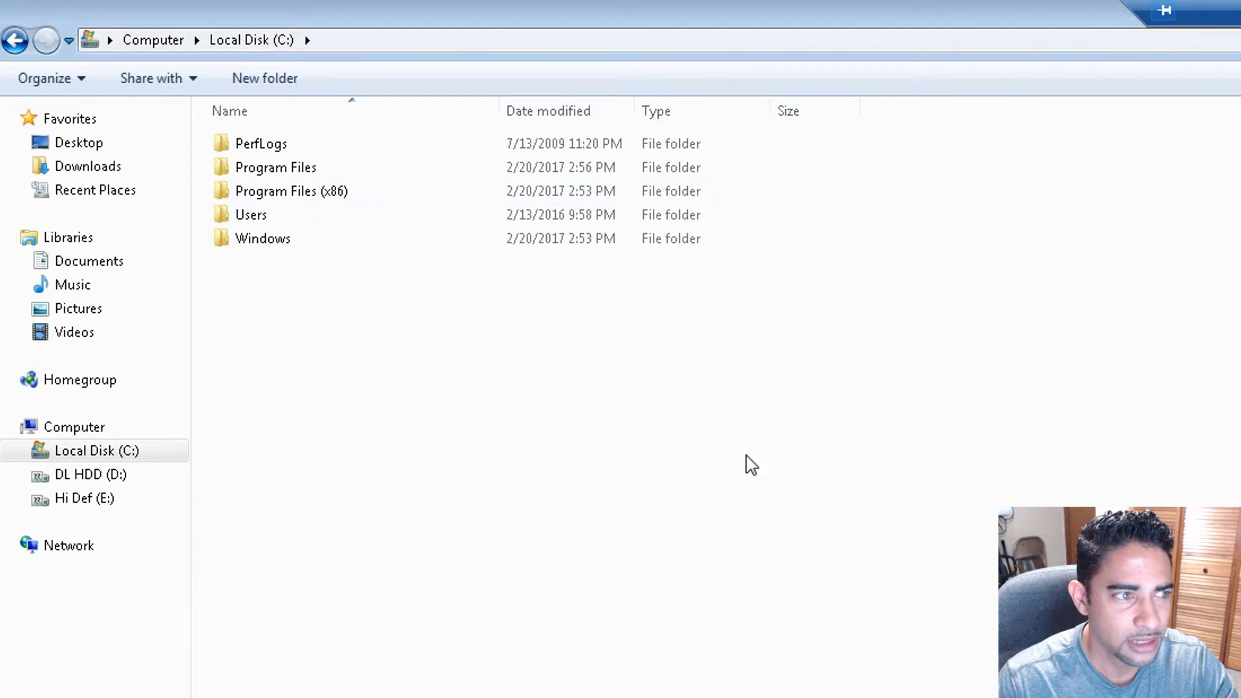
{"action": "left_click", "coordinate": [45, 77]}
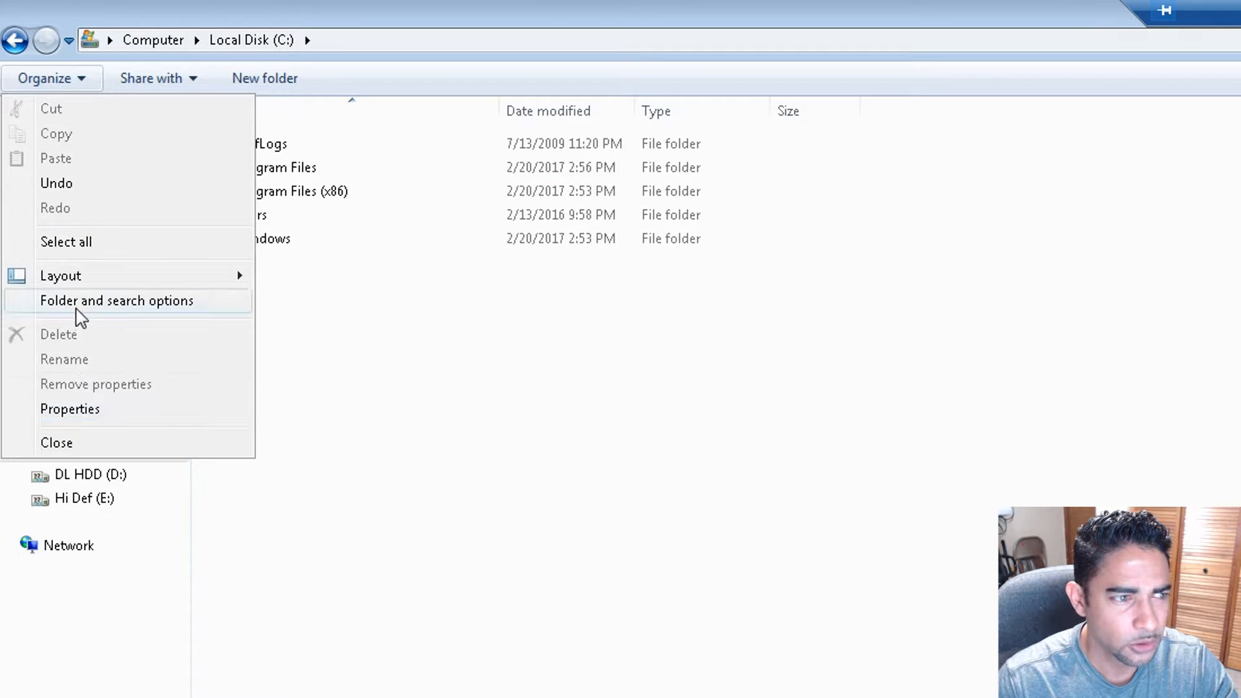
{"action": "left_click", "coordinate": [116, 300]}
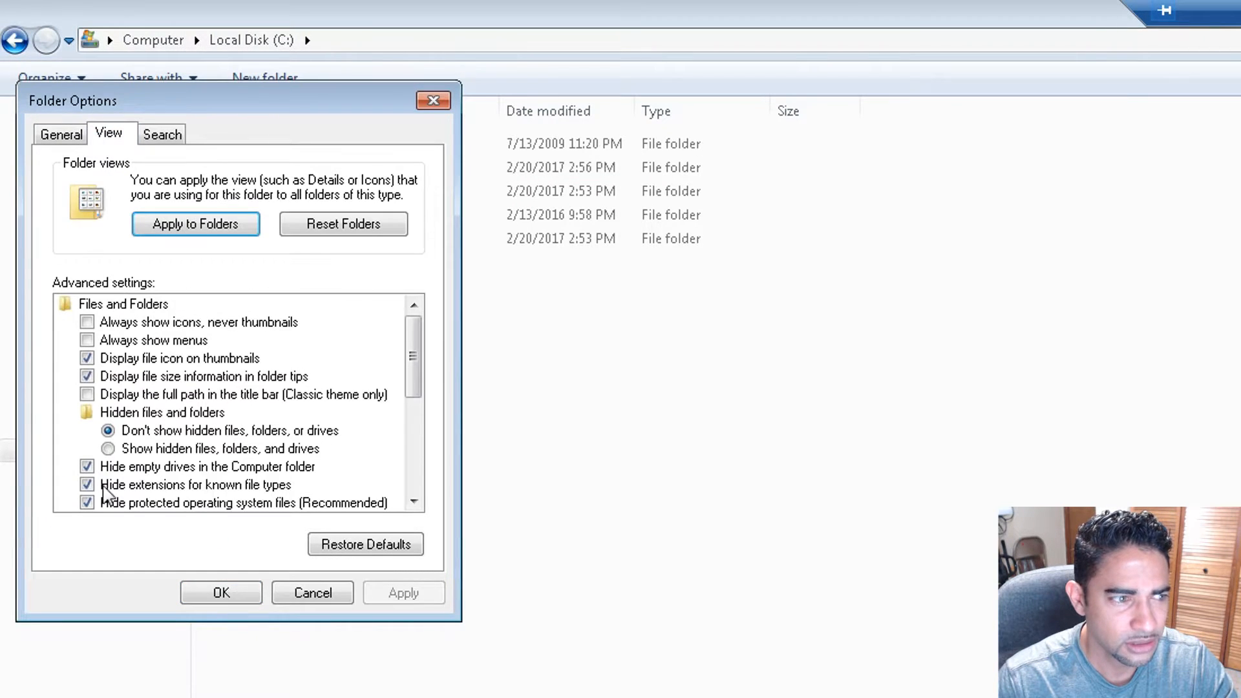
{"action": "left_click", "coordinate": [107, 449]}
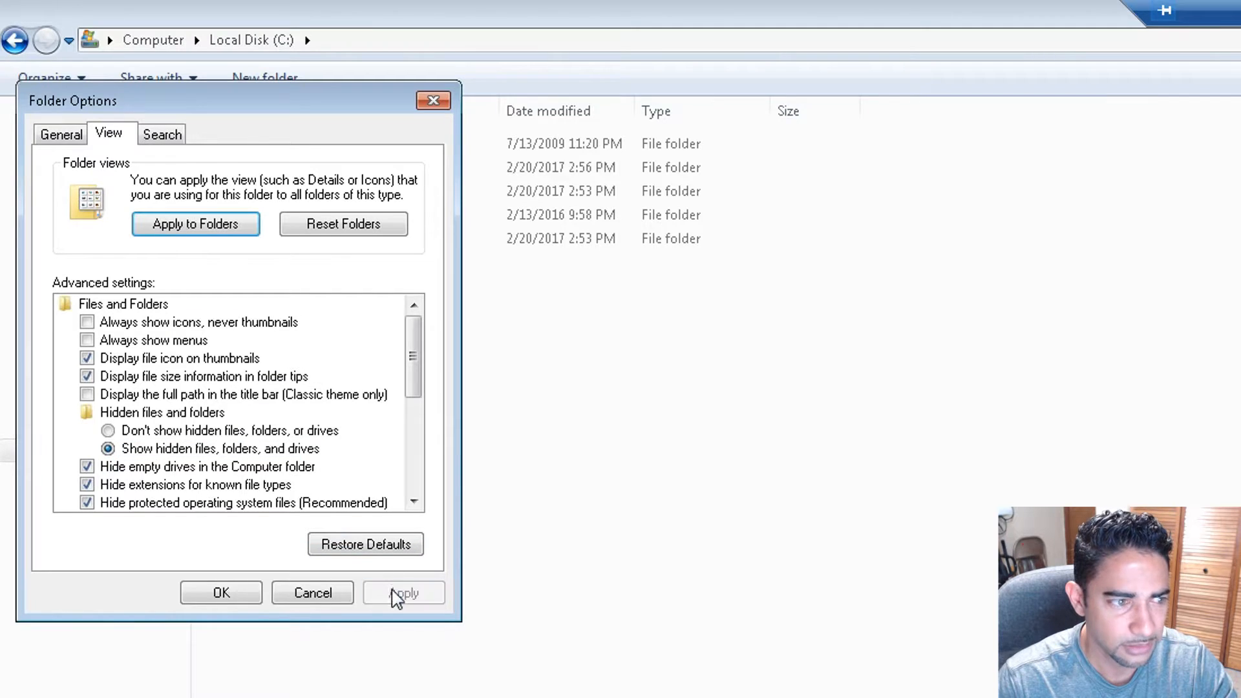
{"action": "left_click", "coordinate": [222, 593]}
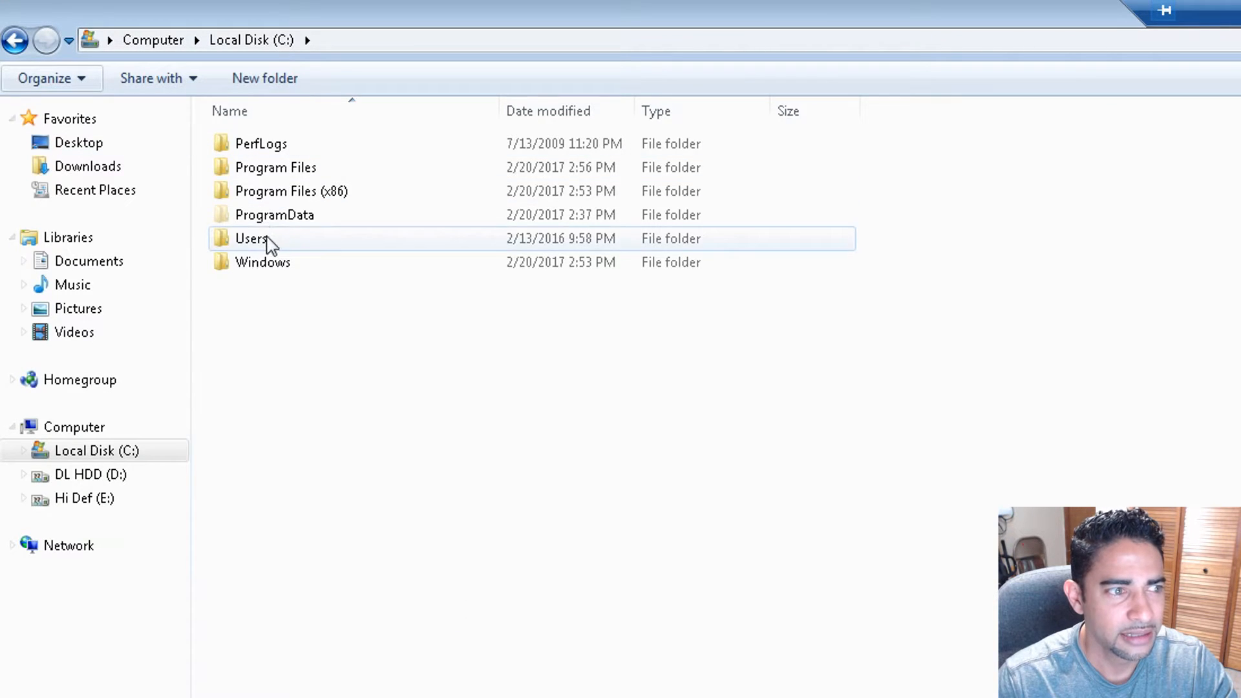
Step: Browse through Users and the Workstation profile to VEGAS Pro 14.0 and select 00001680.autosave
{"action": "double_click", "coordinate": [252, 238]}
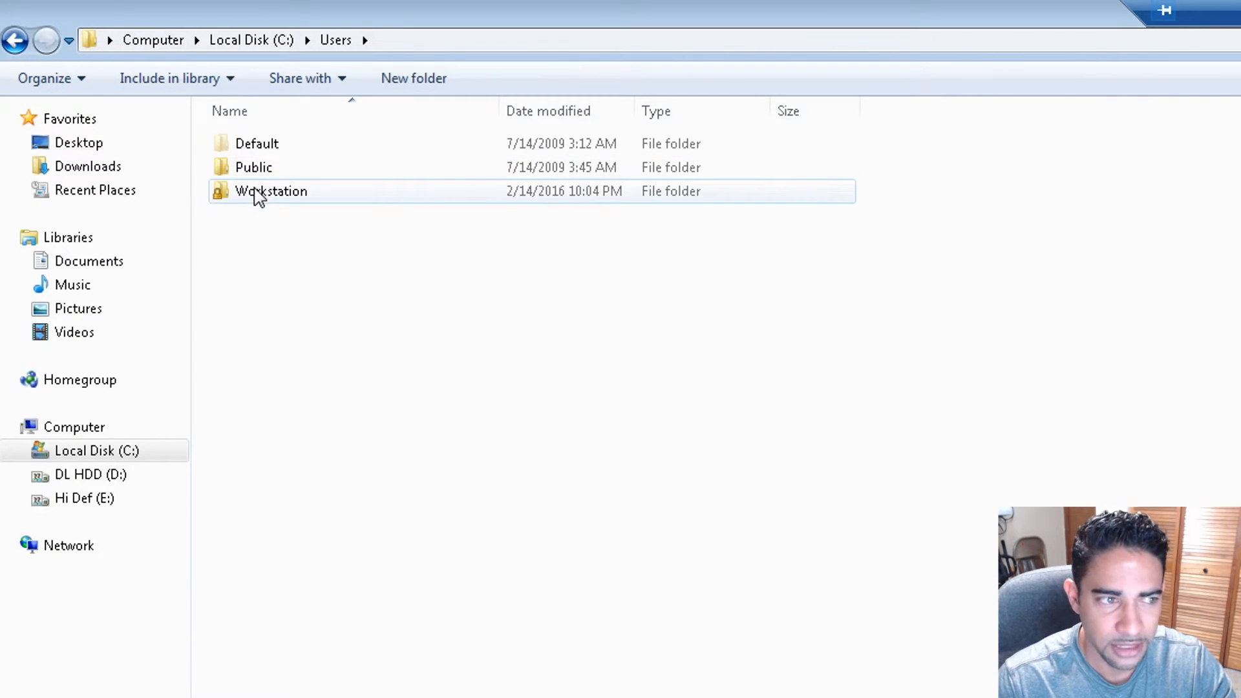
{"action": "double_click", "coordinate": [270, 191]}
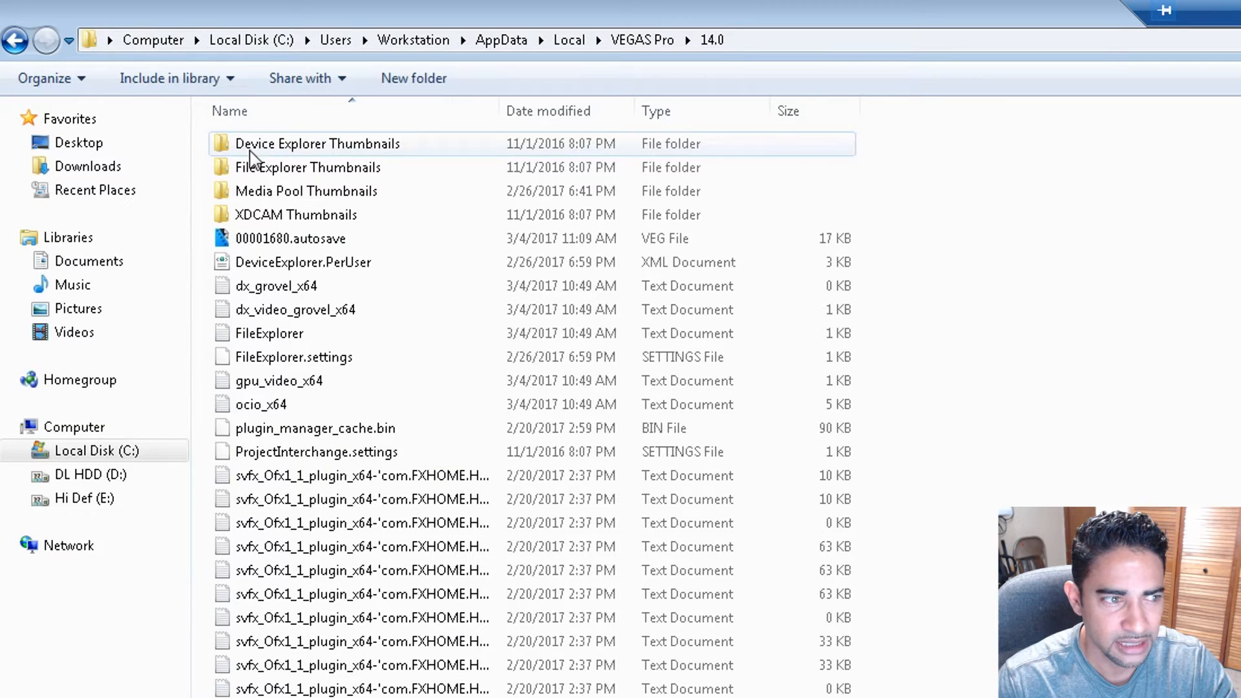
{"action": "left_click", "coordinate": [290, 238]}
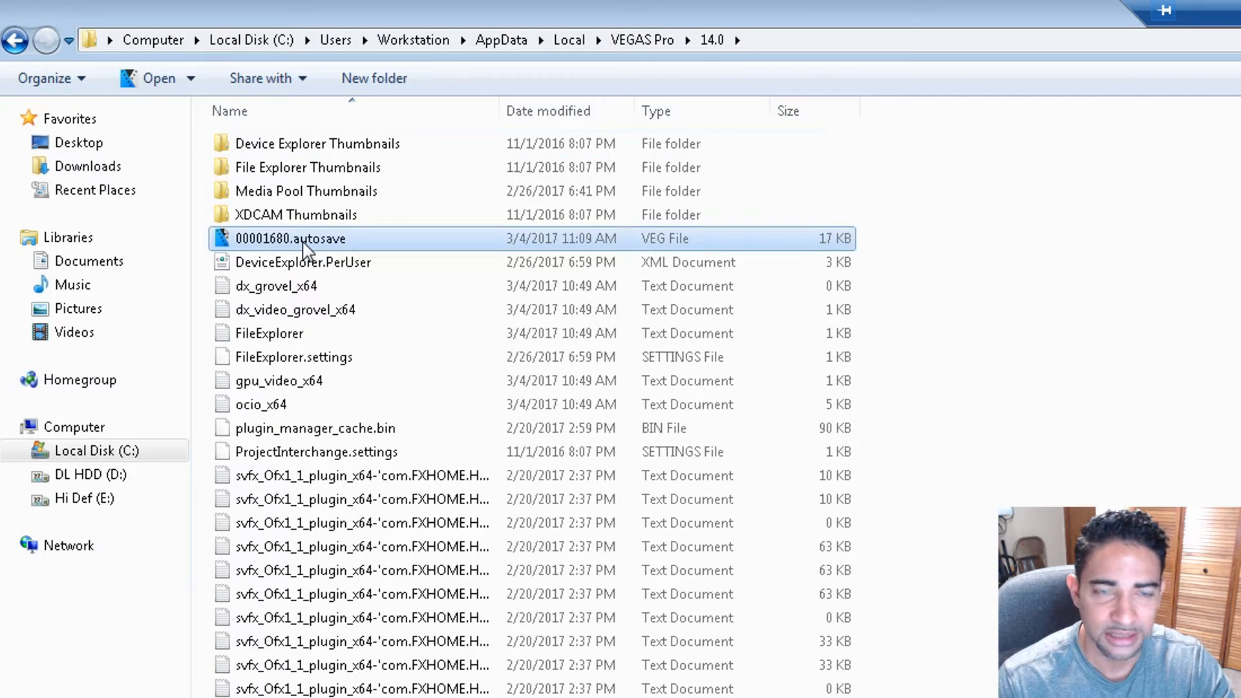